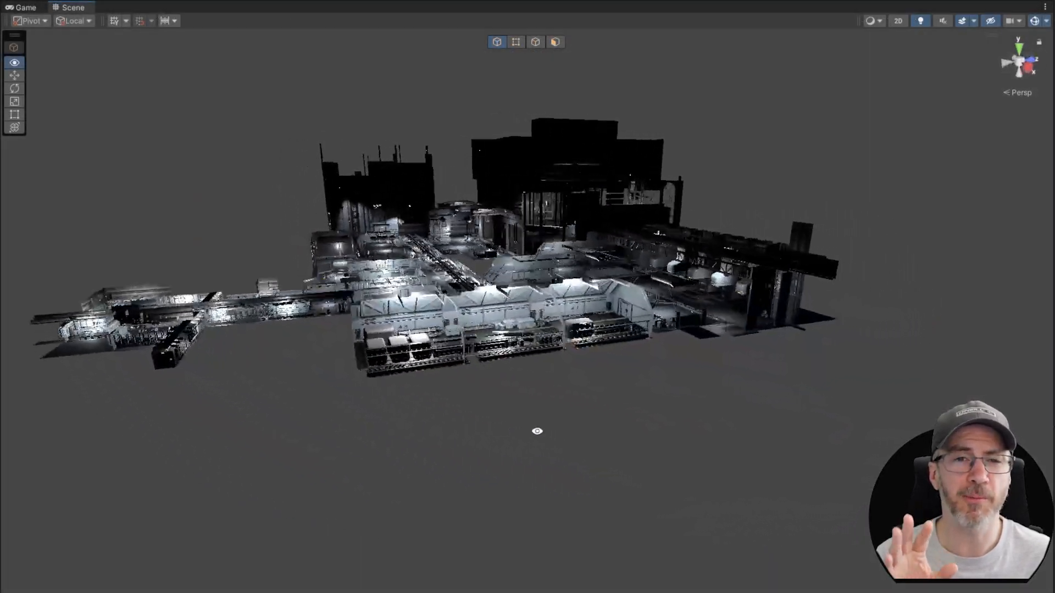
# - Run the retro farmhouse scene in Play mode to walk the lamp-lit house at night
pyautogui.click(25, 7)
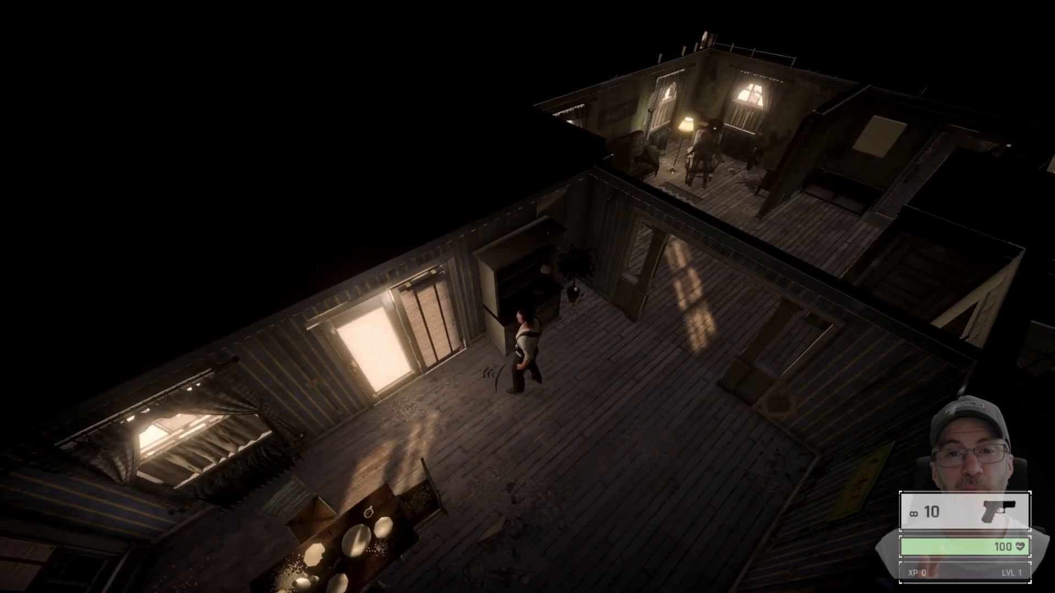